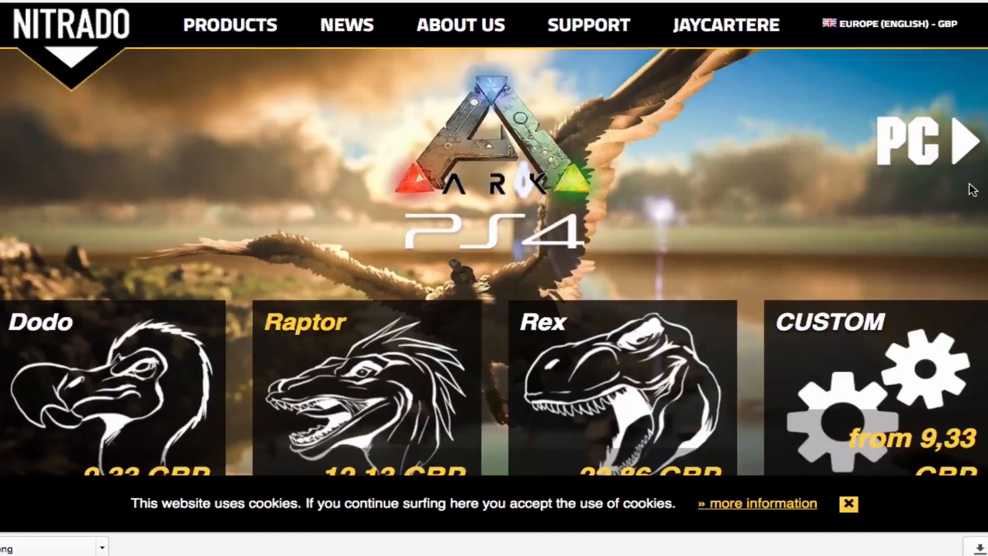
Scroll the Nitrado ARK PS4 page past the Dodo, Raptor, Rex and Custom offers.
{"action": "scroll", "scroll_direction": "down", "scroll_amount": 3}
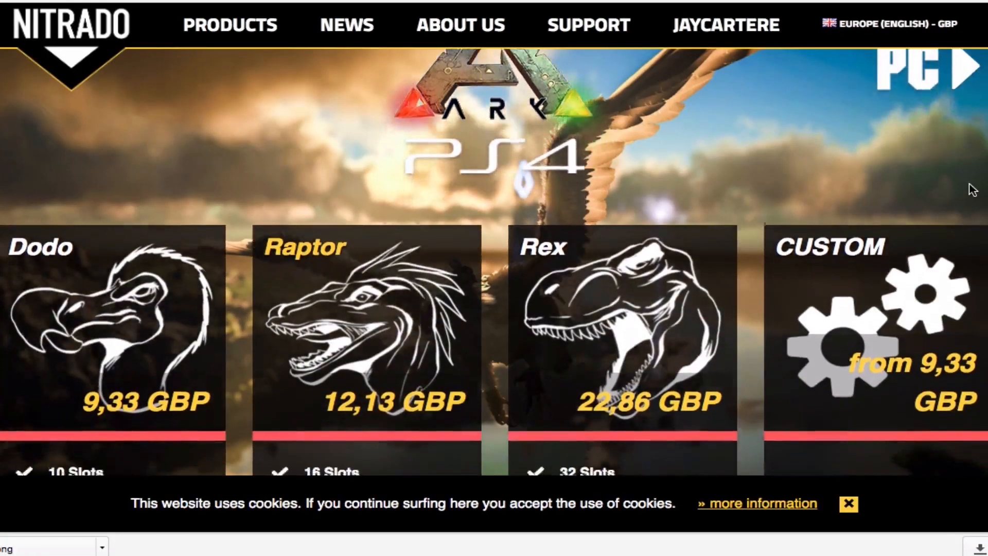
{"action": "scroll", "scroll_direction": "down", "scroll_amount": 3}
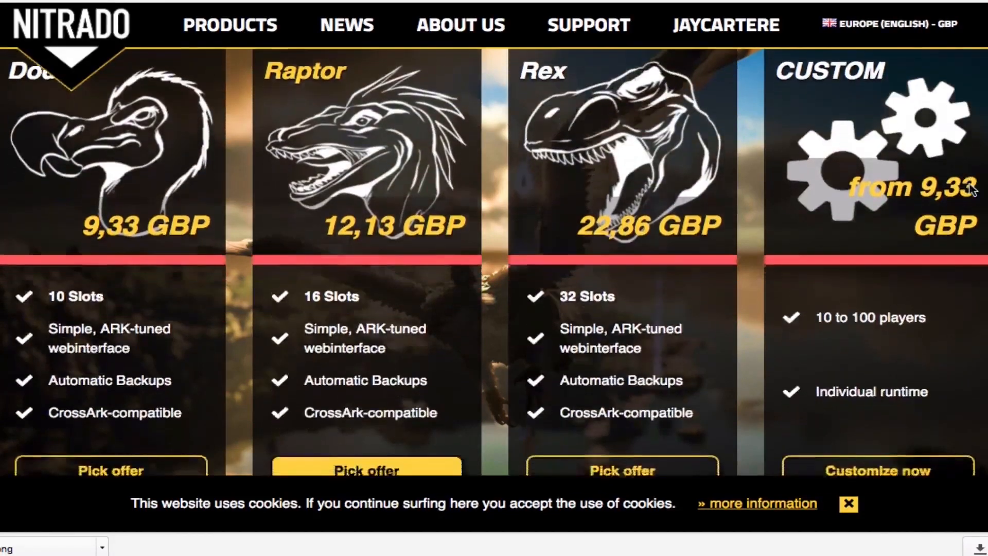
{"action": "scroll", "scroll_direction": "down", "scroll_amount": 3}
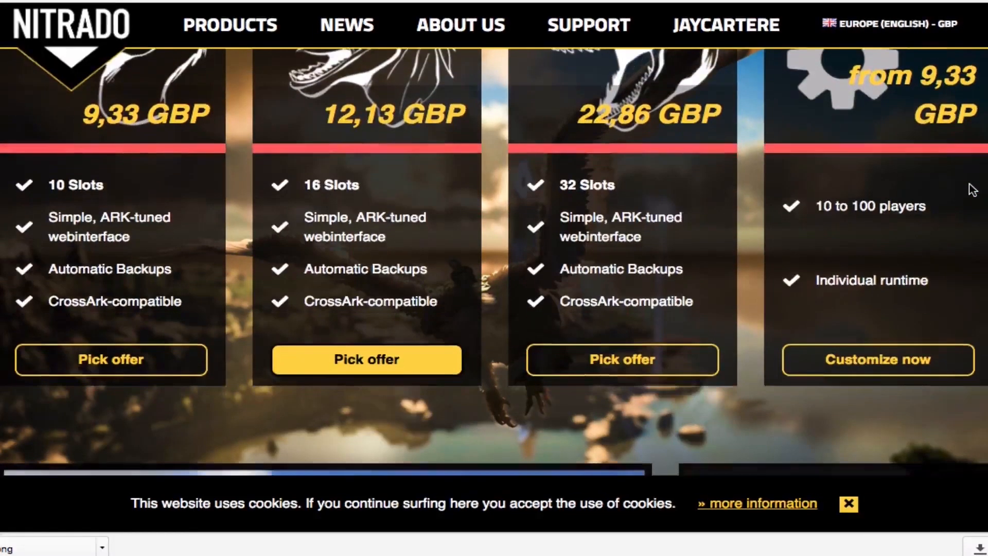
{"action": "scroll", "scroll_direction": "down", "scroll_amount": 3}
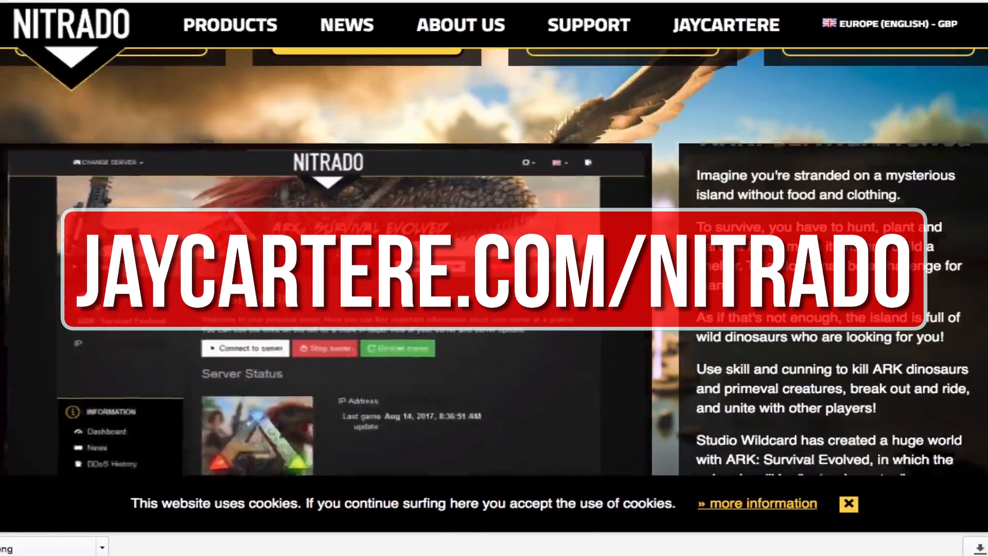
{"action": "scroll", "scroll_direction": "down", "scroll_amount": 3}
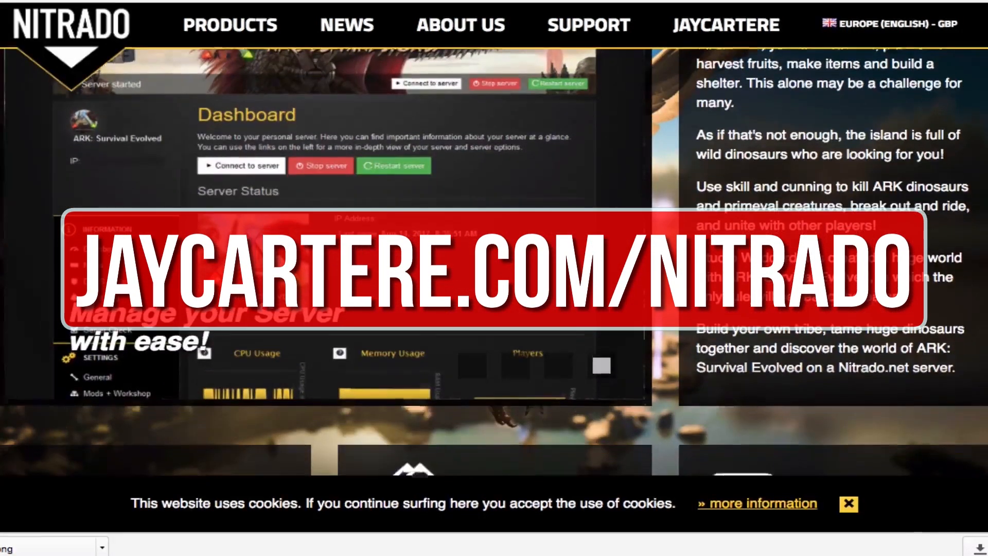
{"action": "scroll", "scroll_direction": "down", "scroll_amount": 3}
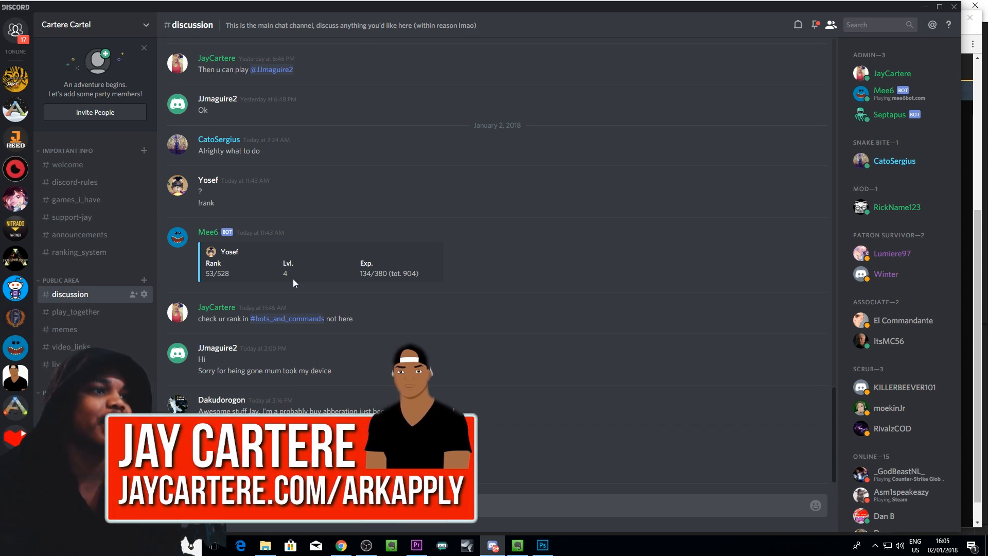
{"action": "left_click", "coordinate": [216, 307]}
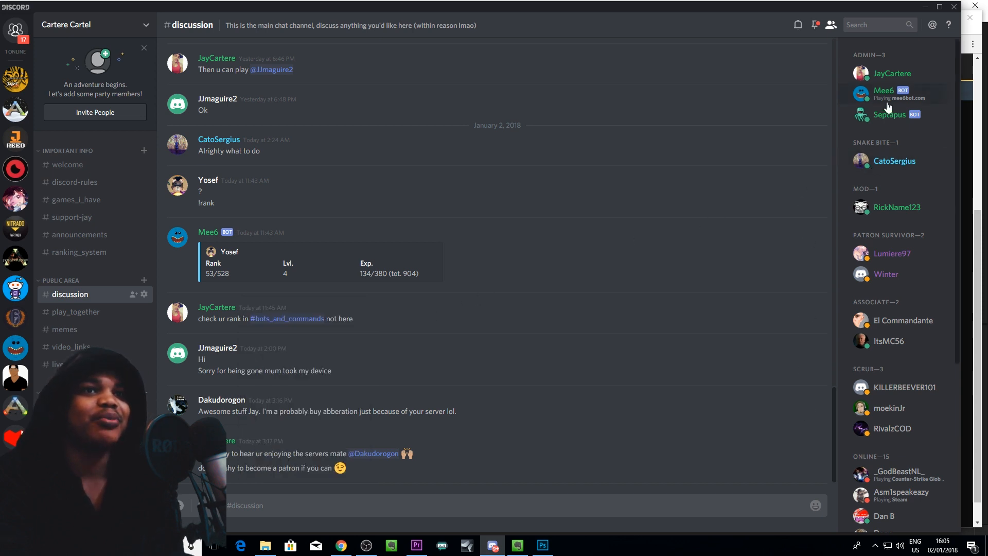
{"action": "left_click", "coordinate": [891, 73]}
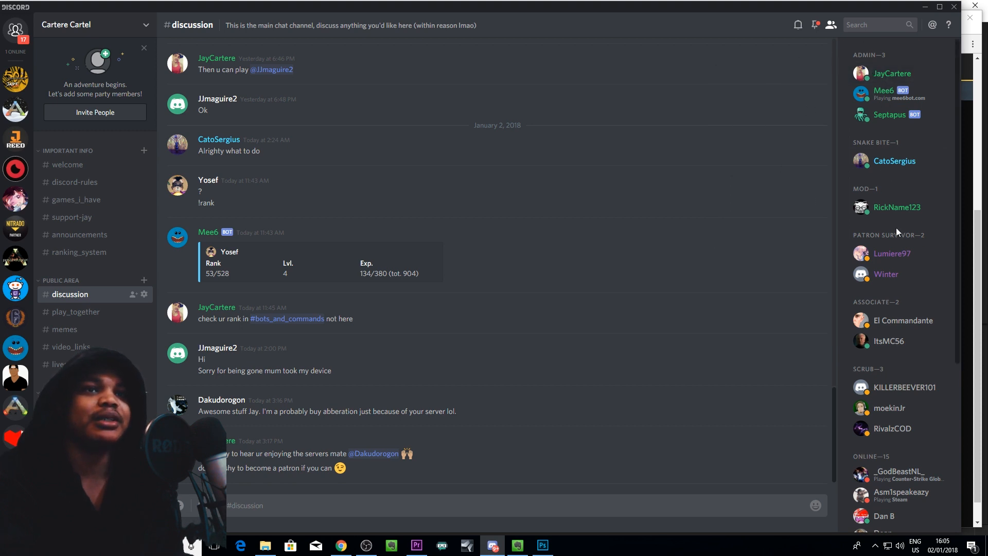
{"action": "scroll", "scroll_direction": "down", "scroll_amount": 3}
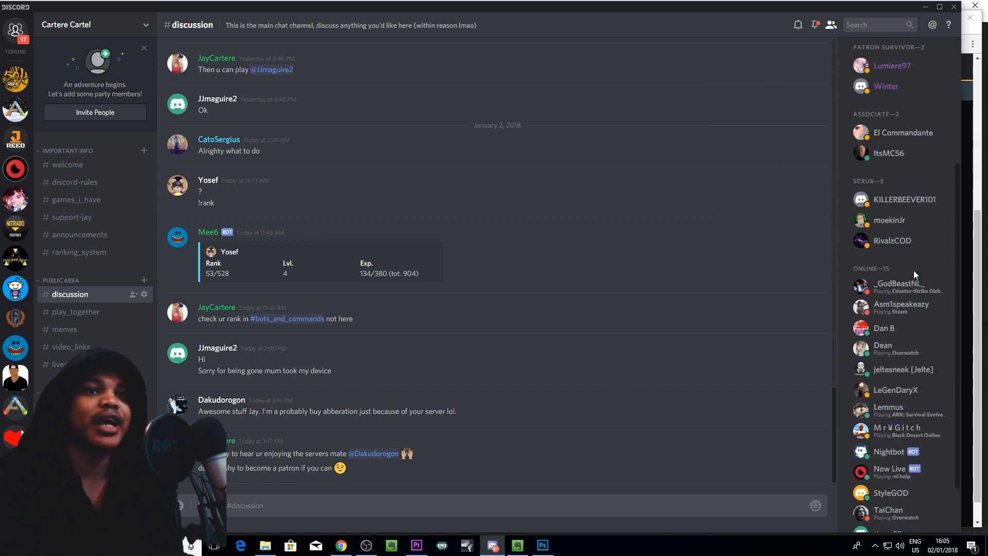
{"action": "left_click", "coordinate": [891, 73]}
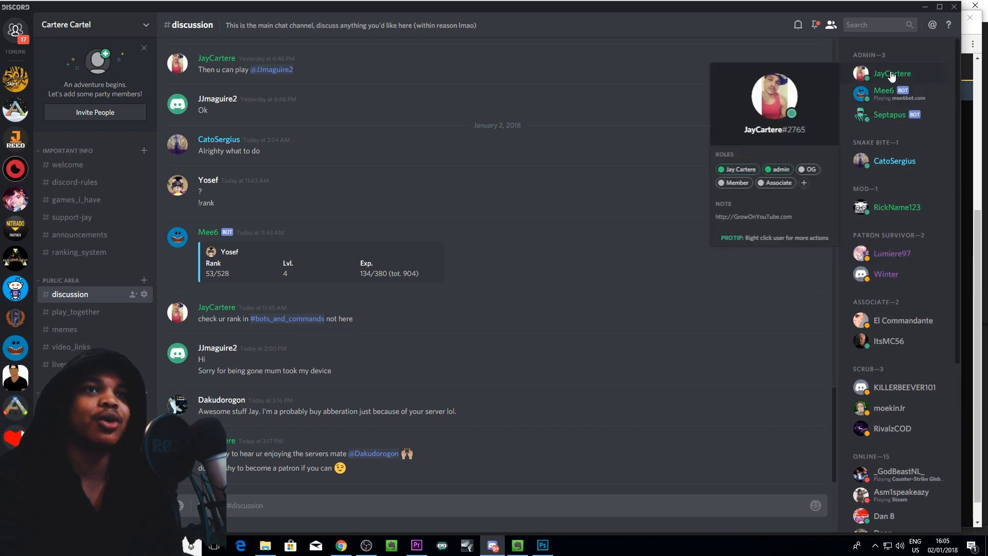
{"action": "left_click", "coordinate": [894, 160]}
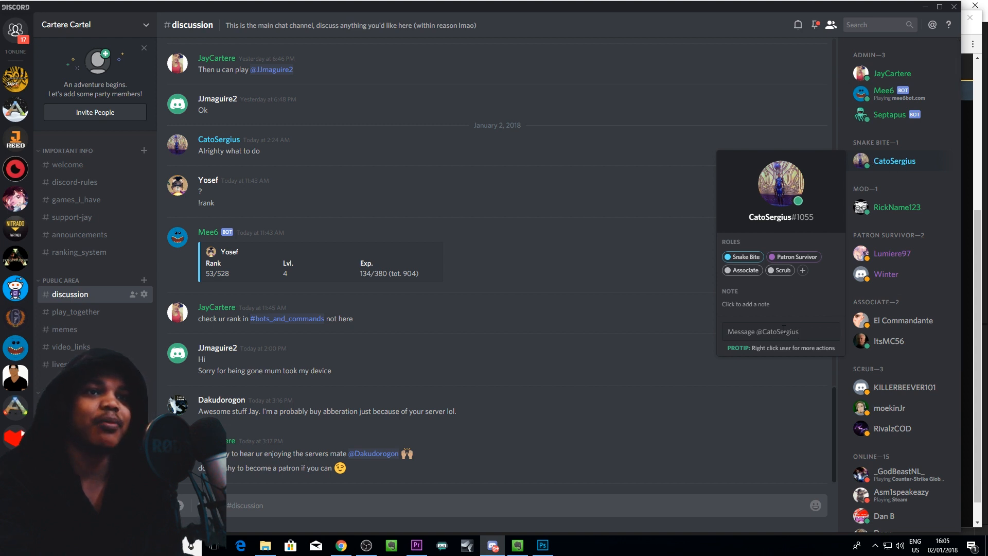
{"action": "type", "text": "yo"}
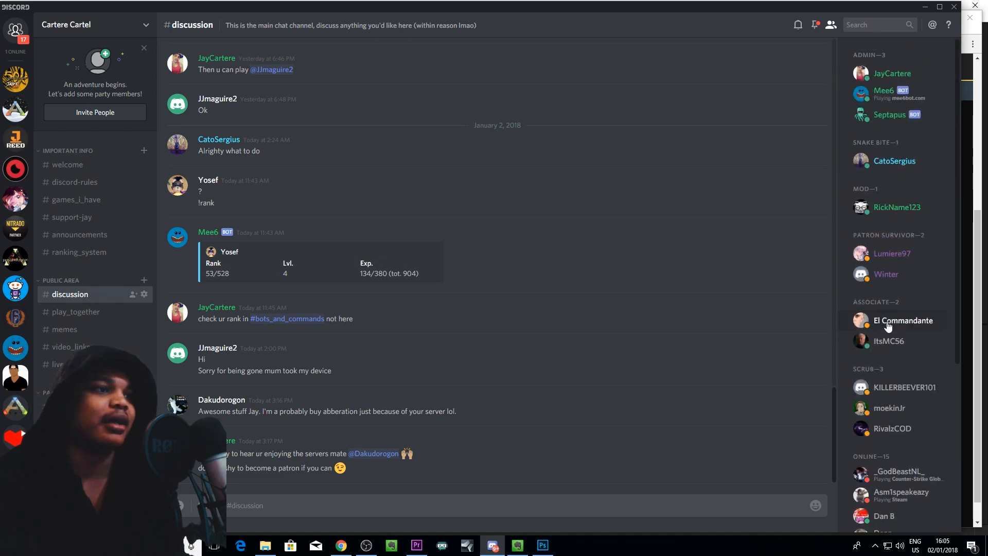
{"action": "mouse_move", "coordinate": [583, 343]}
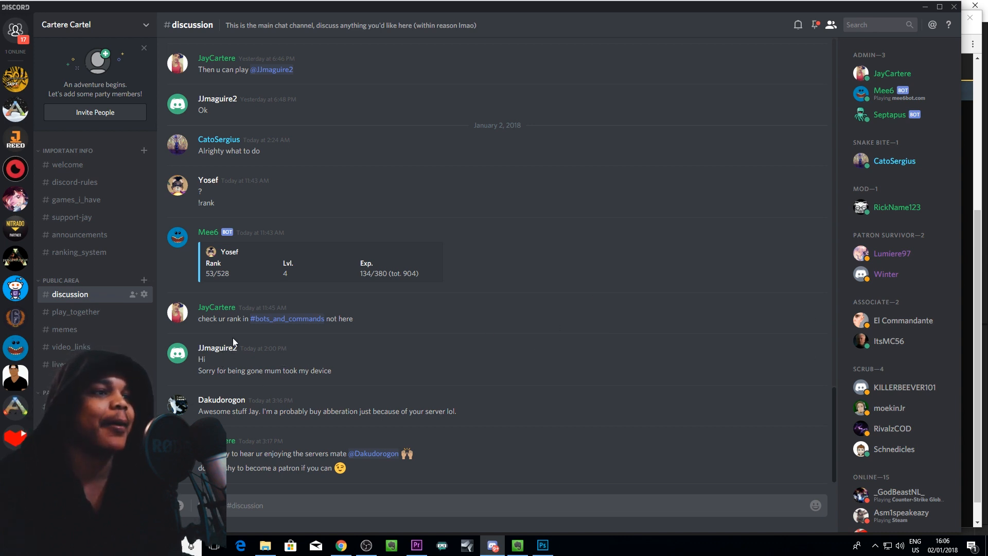
{"action": "mouse_move", "coordinate": [189, 383]}
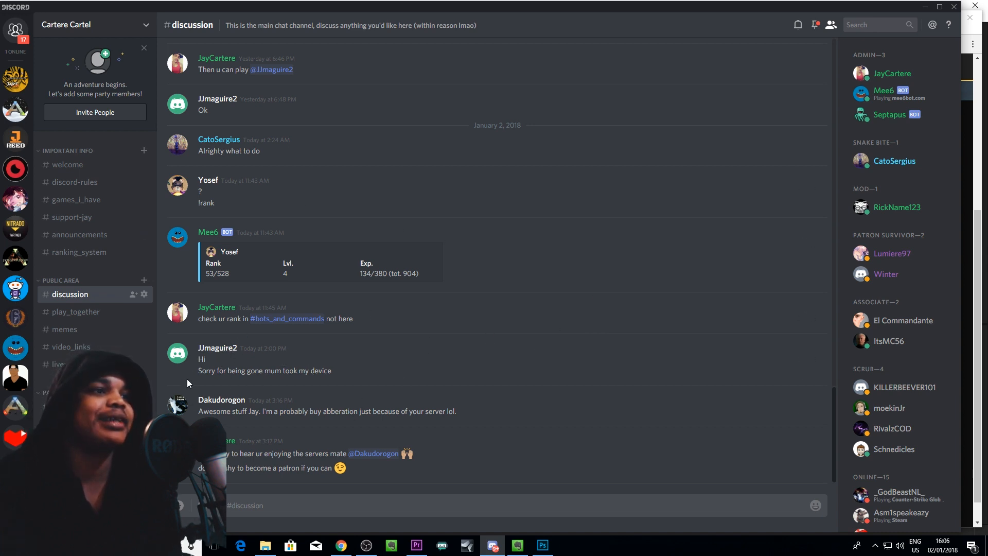
Open a message author's profile card, type 'yo', then dismiss the user actions list.
{"action": "left_click", "coordinate": [217, 347]}
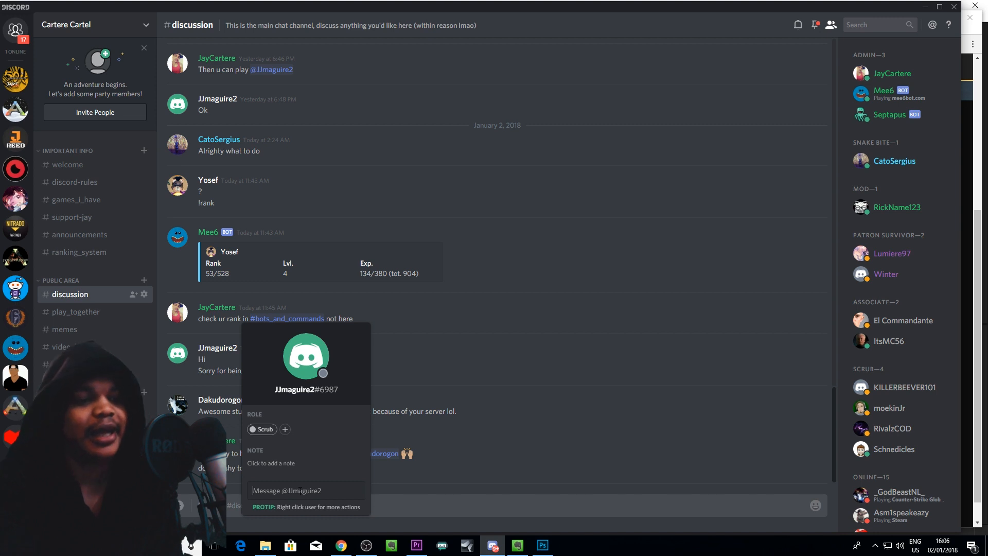
{"action": "type", "text": "yo"}
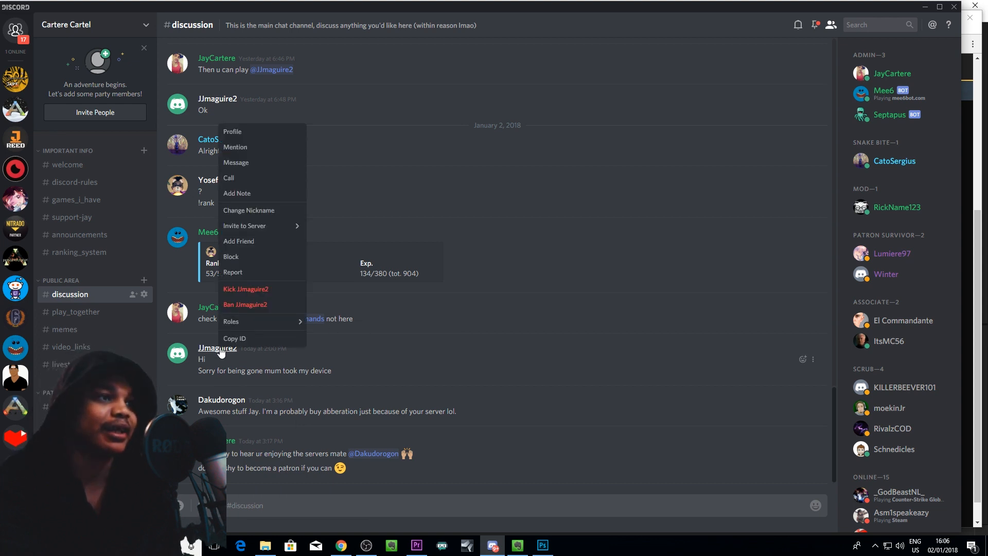
{"action": "mouse_move", "coordinate": [242, 170]}
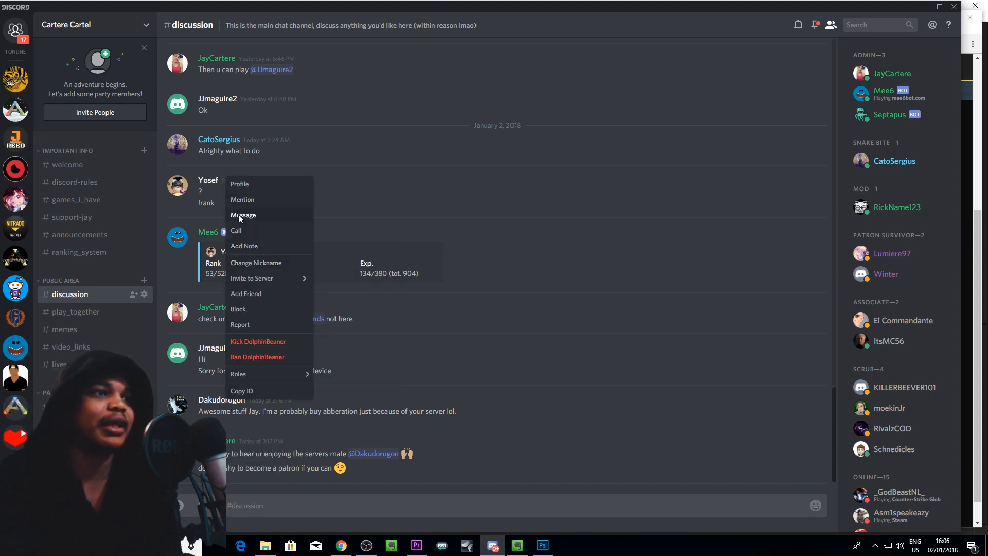
{"action": "mouse_move", "coordinate": [503, 471]}
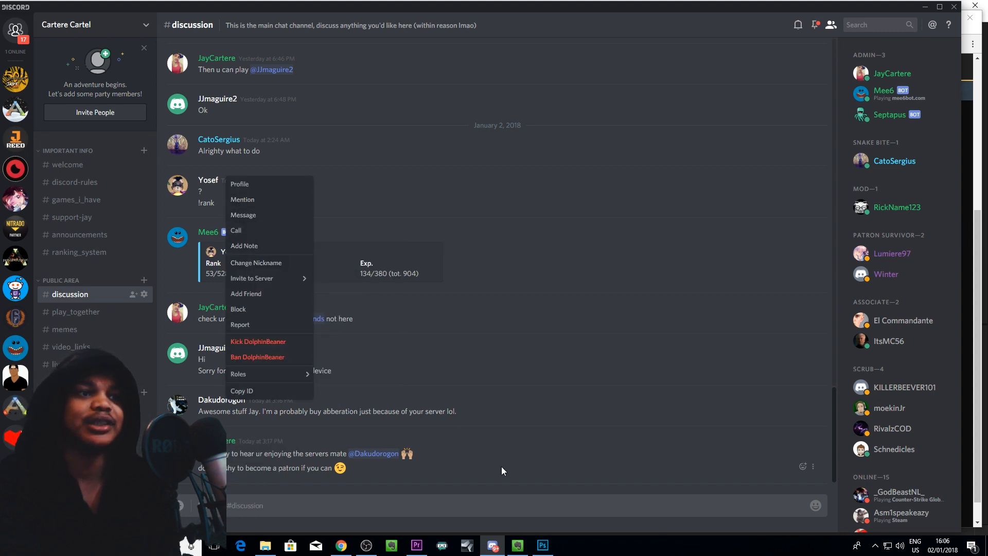
{"action": "left_click", "coordinate": [481, 498]}
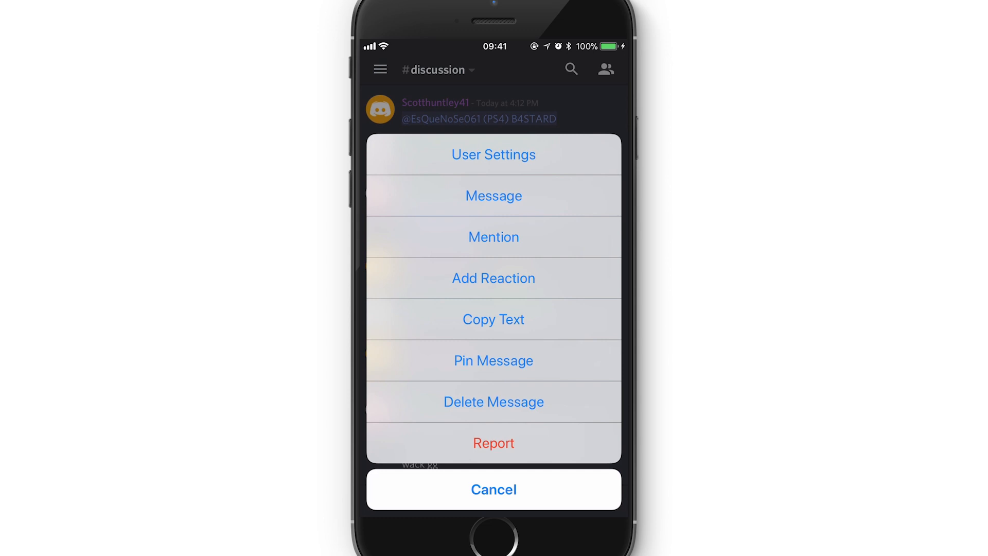
{"action": "left_click", "coordinate": [493, 489]}
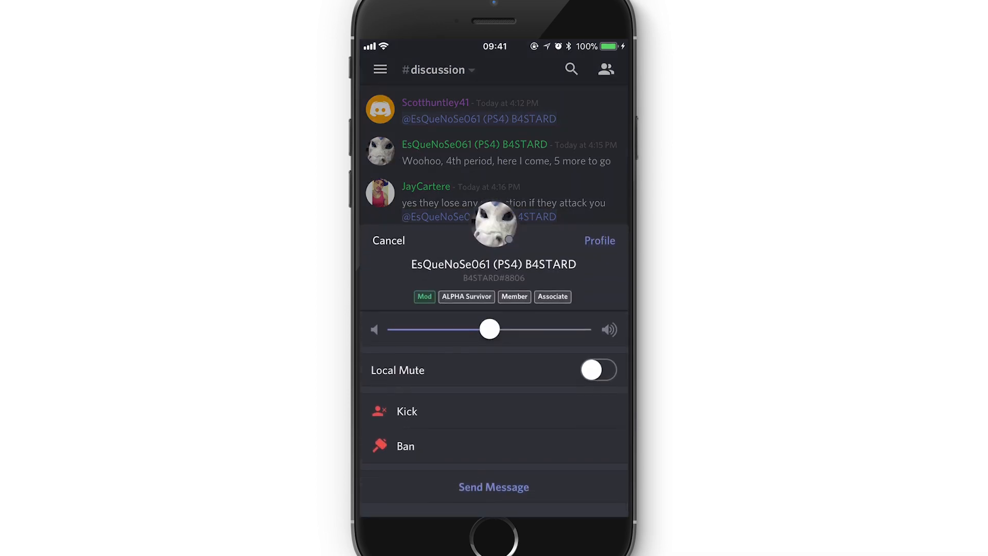
{"action": "left_click", "coordinate": [388, 240]}
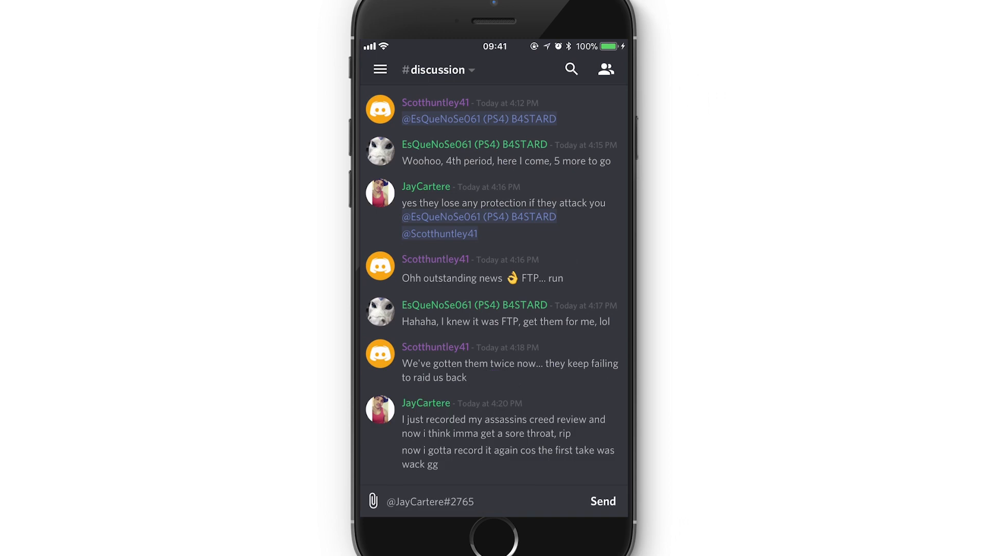
{"action": "left_click", "coordinate": [605, 68]}
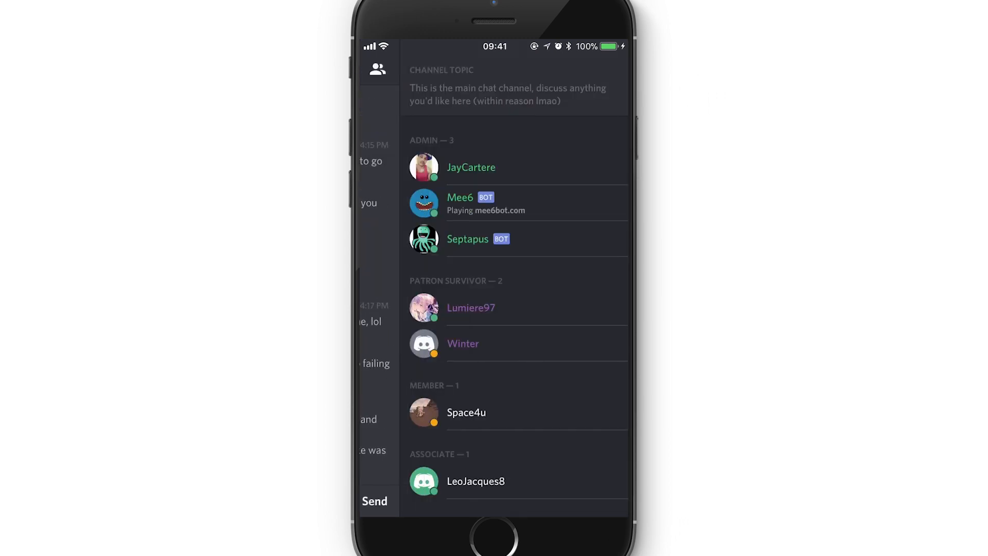
{"action": "scroll", "scroll_direction": "down", "scroll_amount": 3}
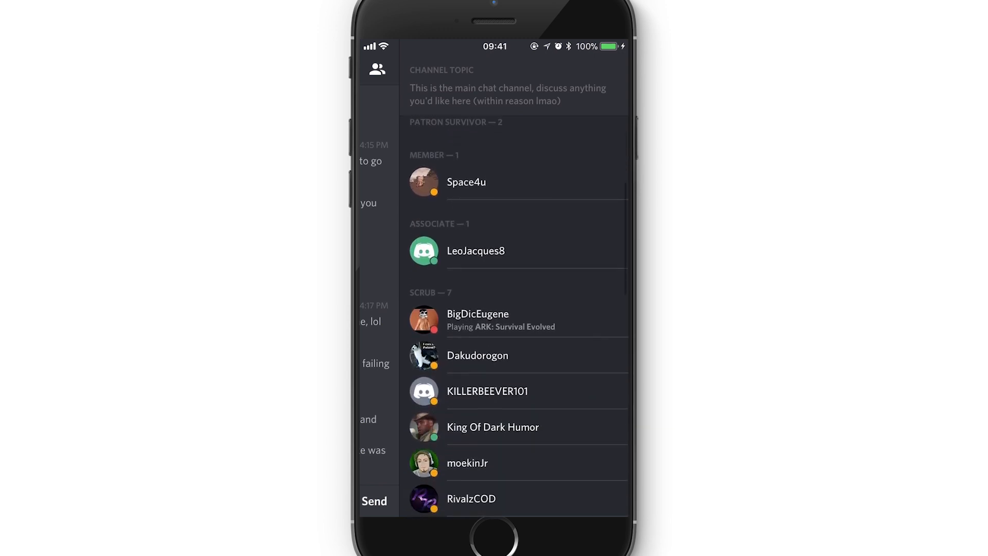
{"action": "scroll", "scroll_direction": "down", "scroll_amount": 3}
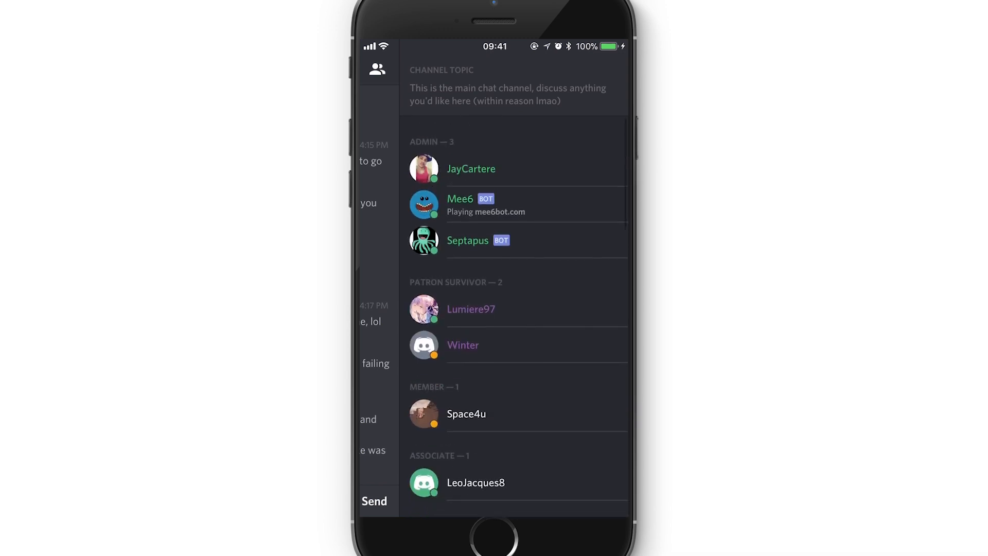
{"action": "left_click", "coordinate": [471, 309]}
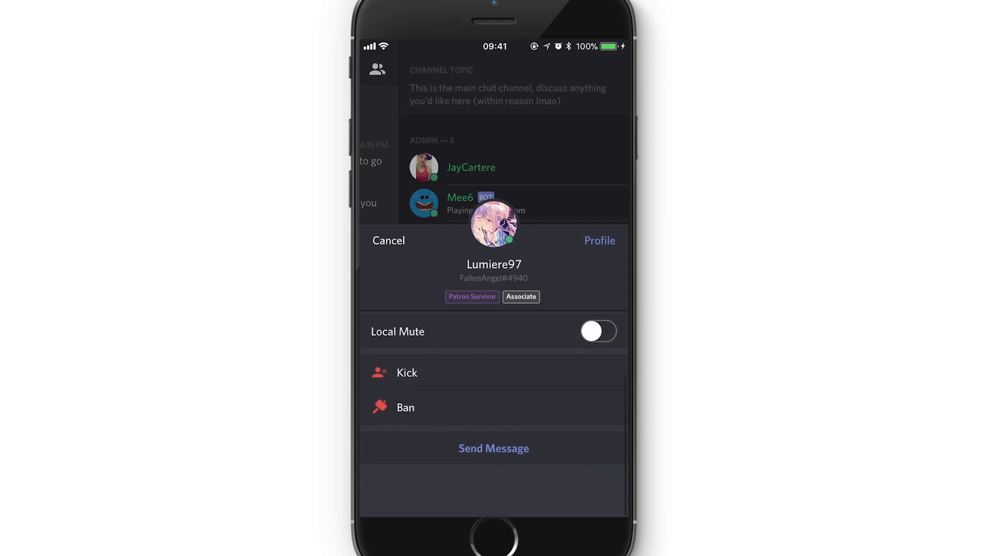
{"action": "left_click", "coordinate": [389, 241]}
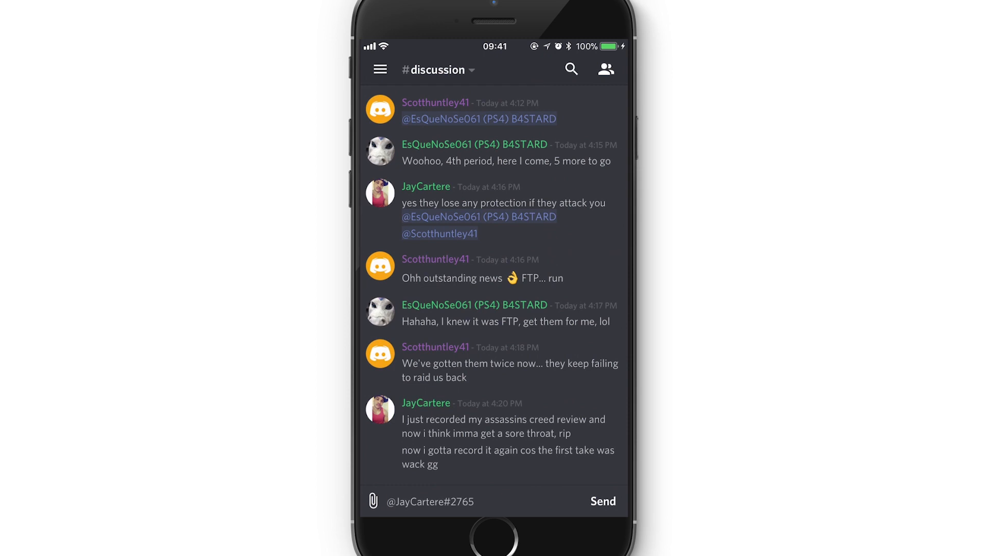
Open the servers and channels panel and scroll through it.
{"action": "left_click", "coordinate": [379, 70]}
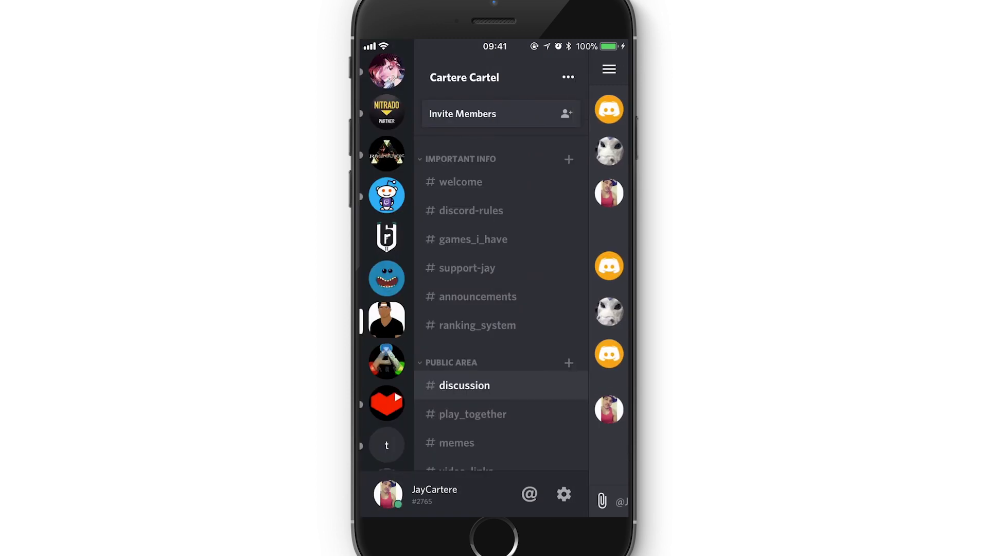
{"action": "scroll", "scroll_direction": "down", "scroll_amount": 3}
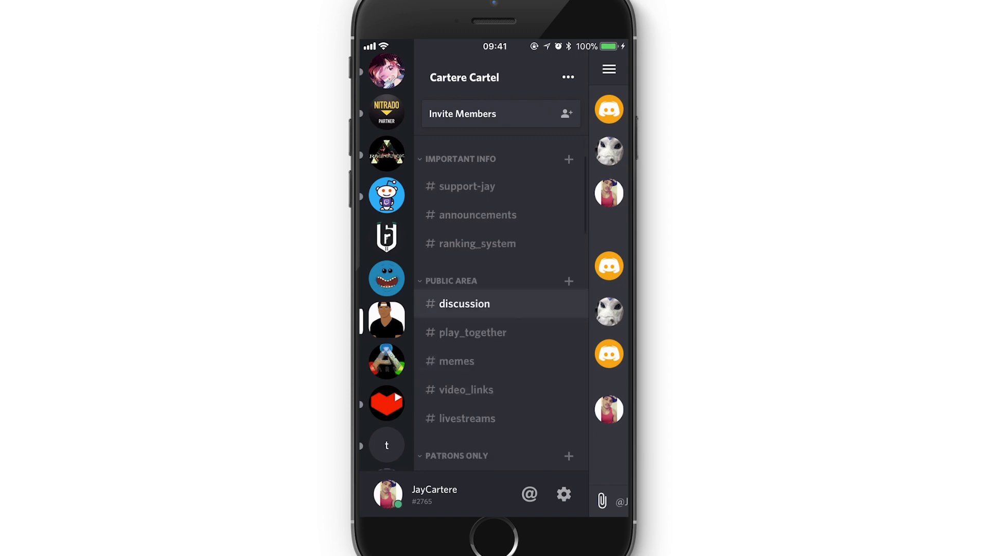
{"action": "scroll", "scroll_direction": "down", "scroll_amount": 3}
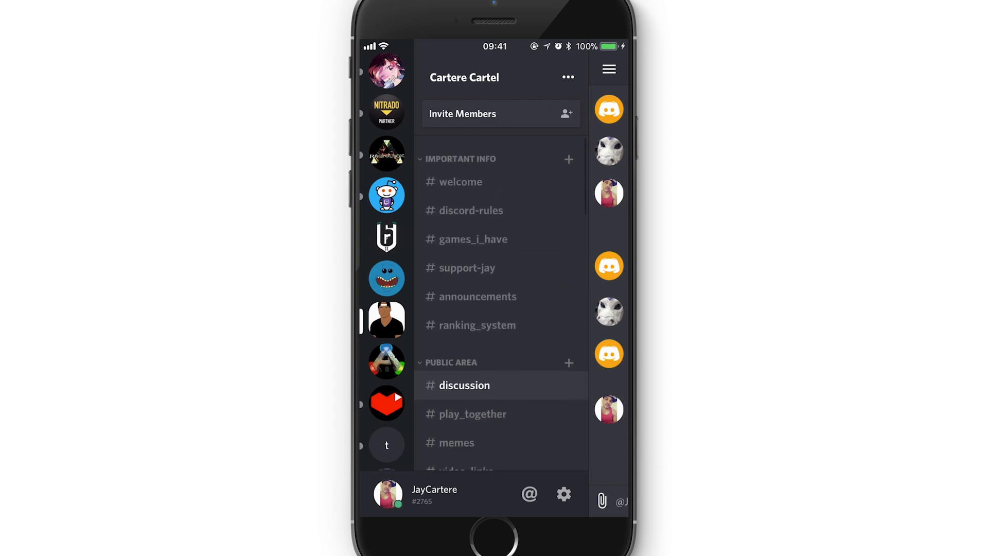
{"action": "scroll", "scroll_direction": "down", "scroll_amount": 3}
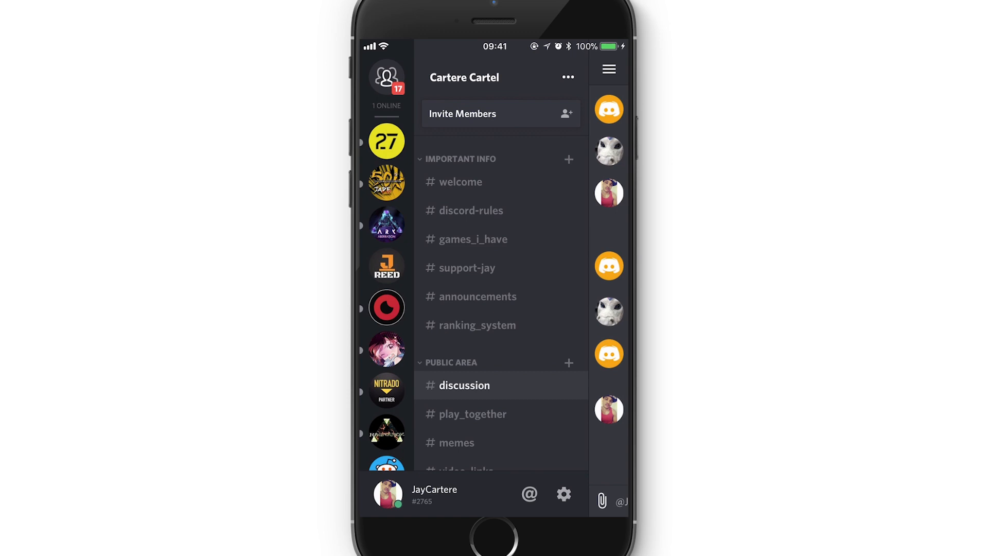
Switch to the Direct Messages list and bring up 'Find or start a conversation'.
{"action": "left_click", "coordinate": [386, 77]}
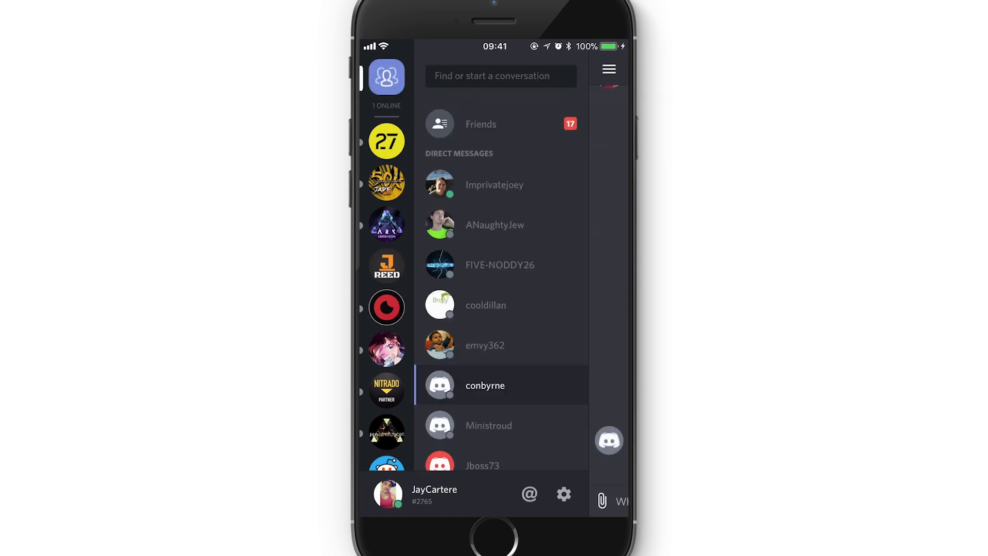
{"action": "scroll", "scroll_direction": "down", "scroll_amount": 3}
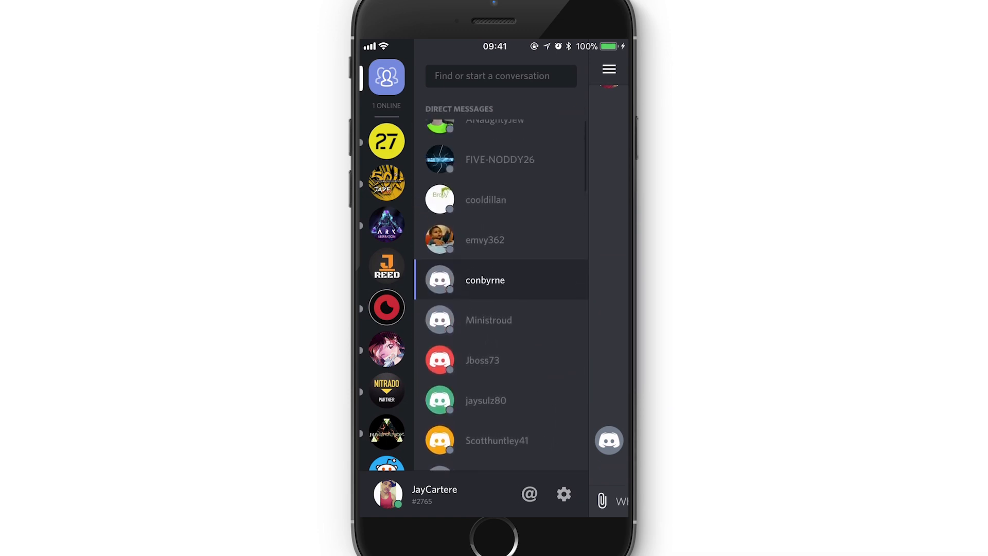
{"action": "scroll", "scroll_direction": "down", "scroll_amount": 3}
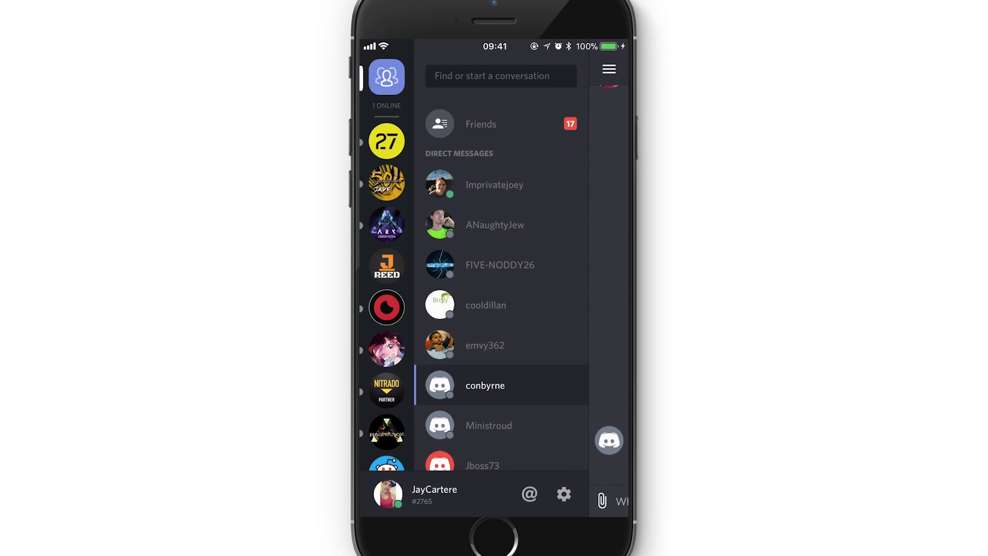
{"action": "left_click", "coordinate": [500, 76]}
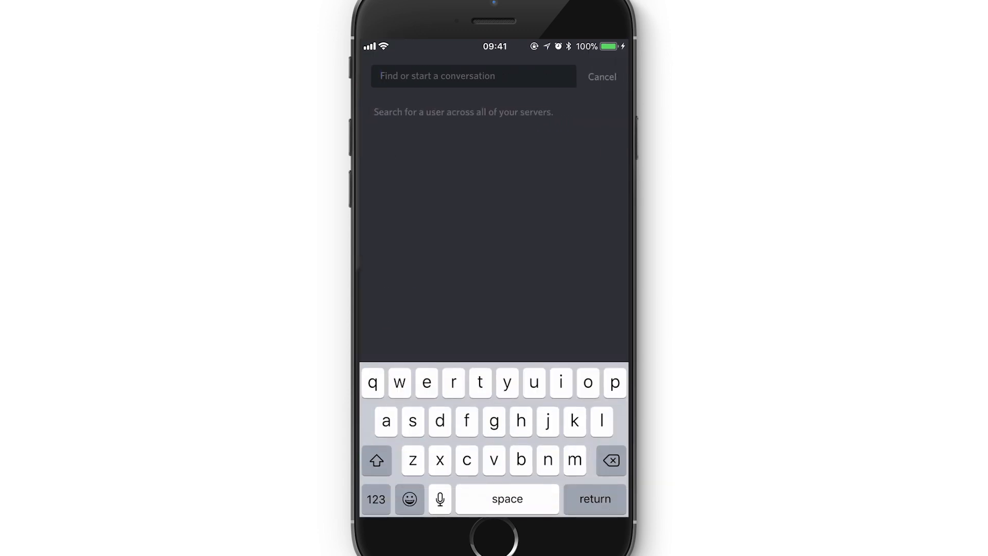
Search for 'jaycartere' and select the jaycartere fan result.
{"action": "left_click", "coordinate": [473, 76]}
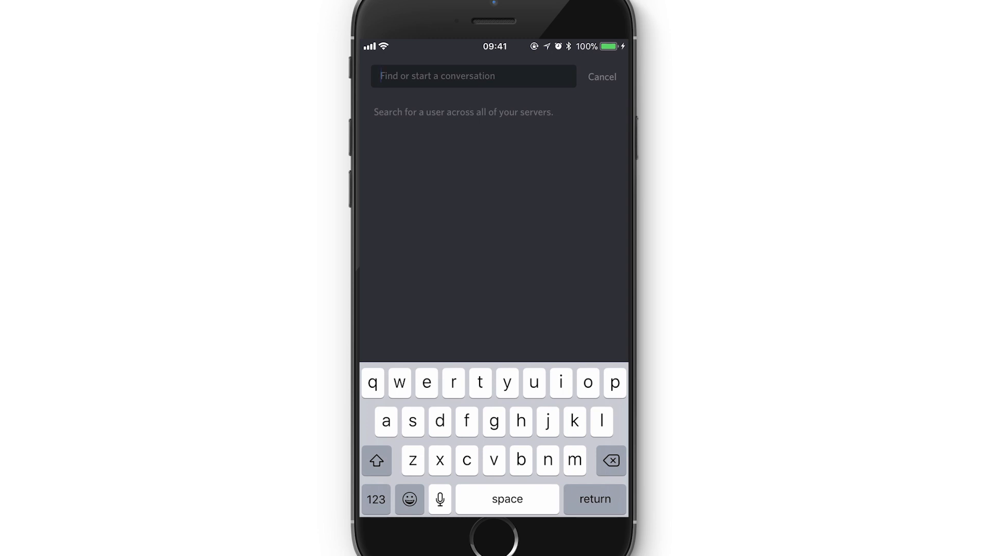
{"action": "left_click", "coordinate": [473, 77]}
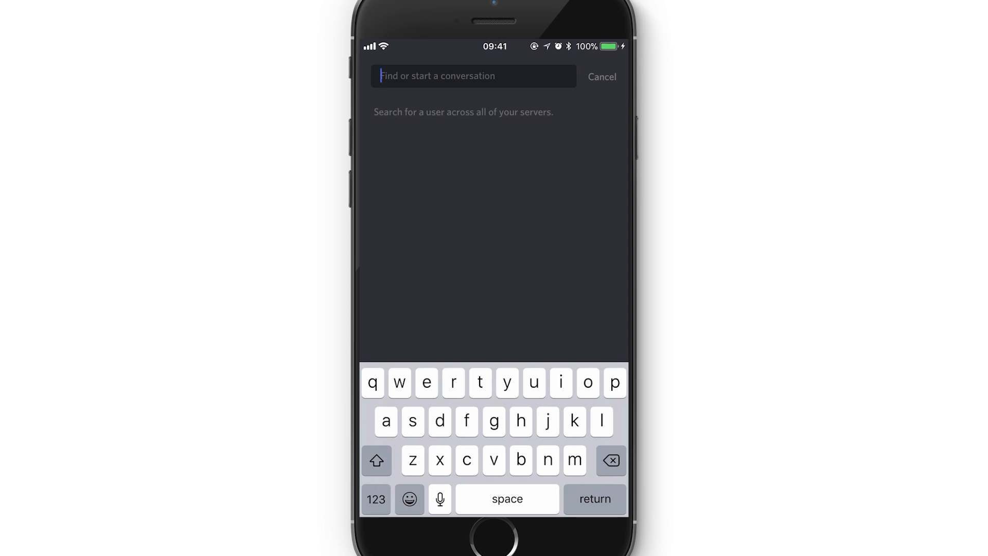
{"action": "type", "text": "jaycartere"}
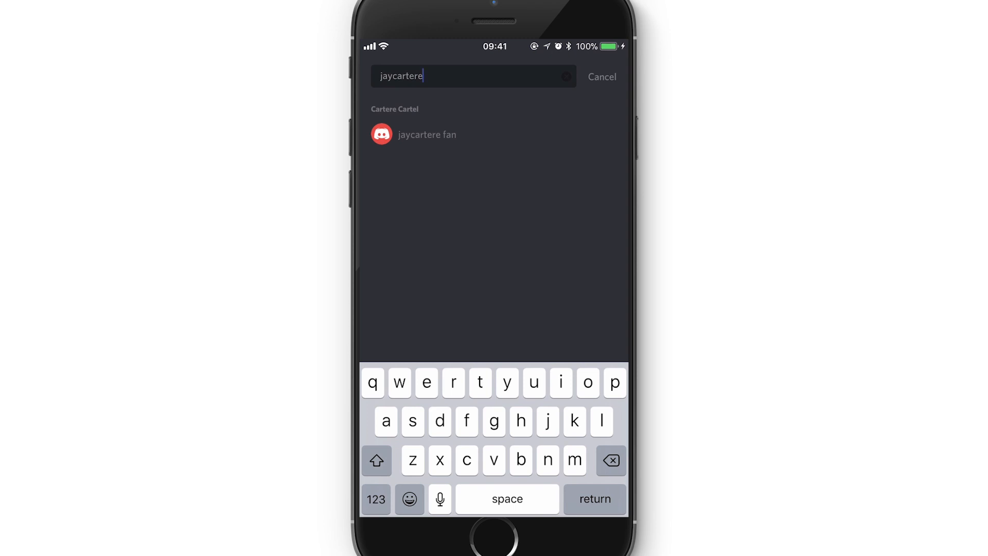
{"action": "left_click", "coordinate": [601, 76]}
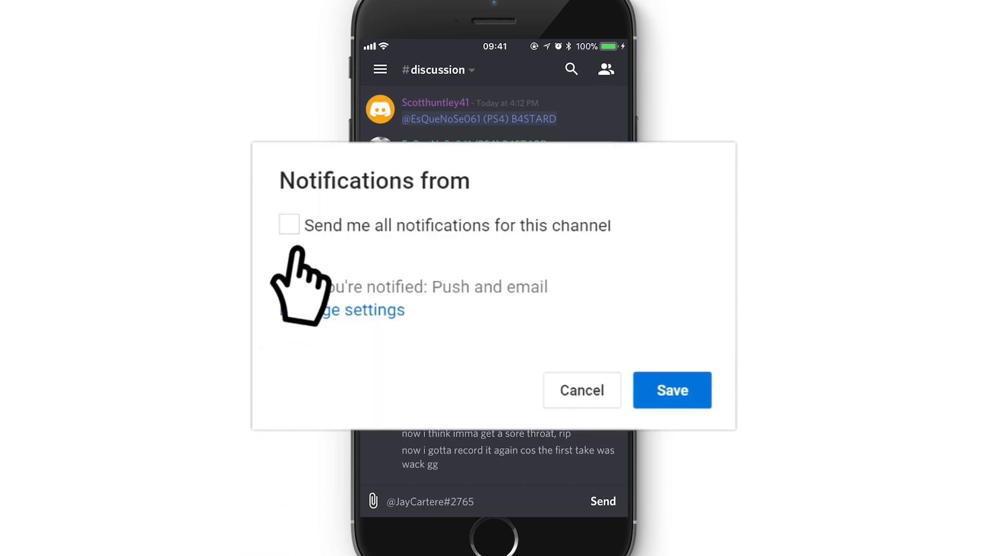
{"action": "left_click", "coordinate": [289, 225]}
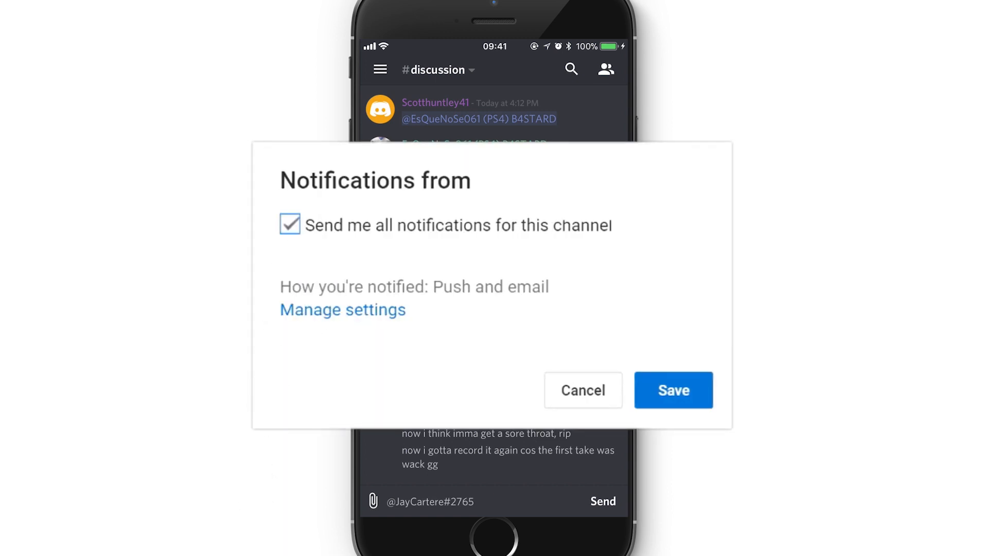